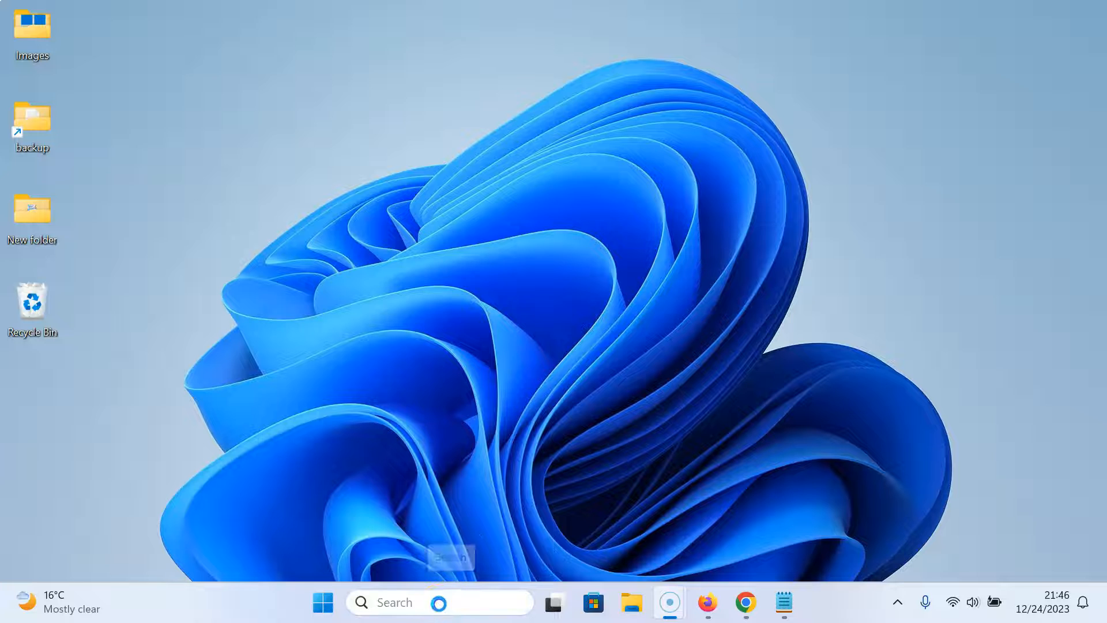
# Step: Search 'sett' from the taskbar and launch the Settings app
pyautogui.write('settings')
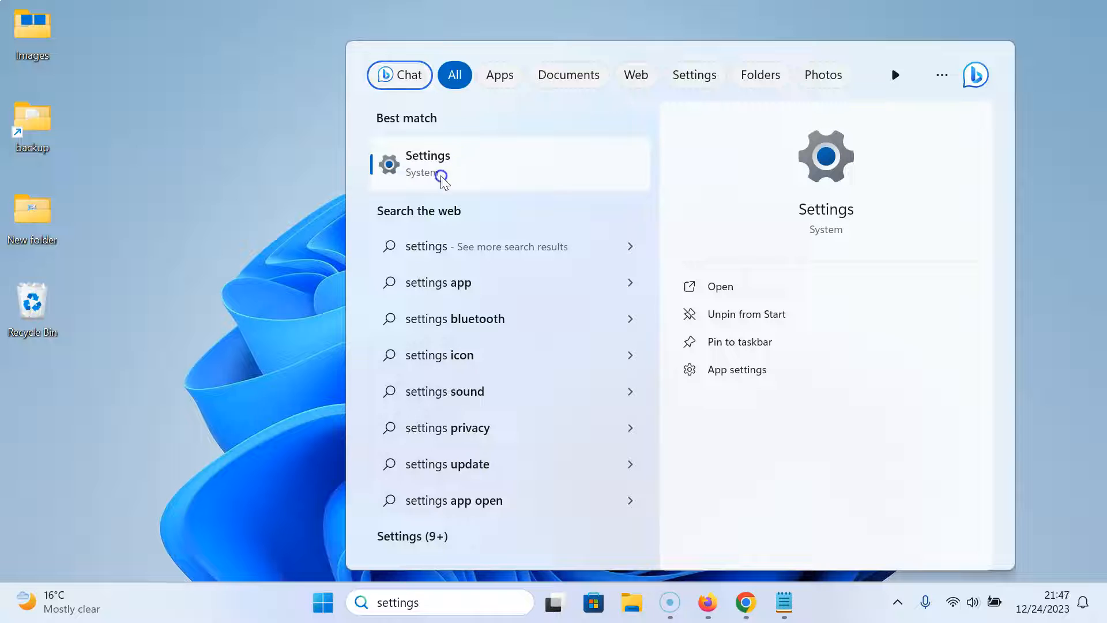
pyautogui.click(427, 163)
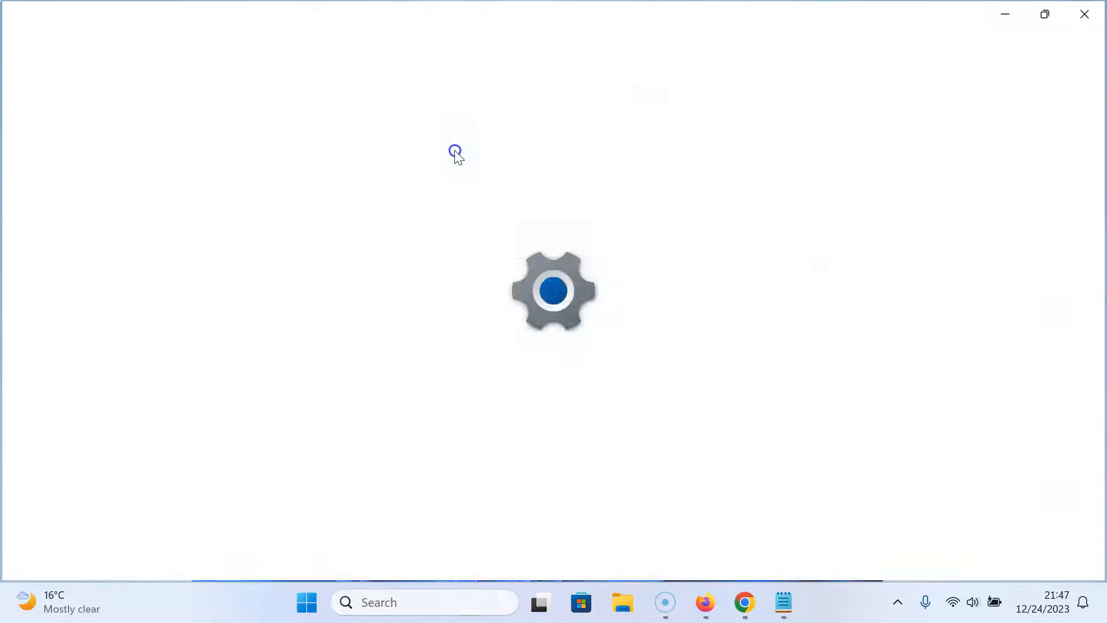
pyautogui.click(801, 602)
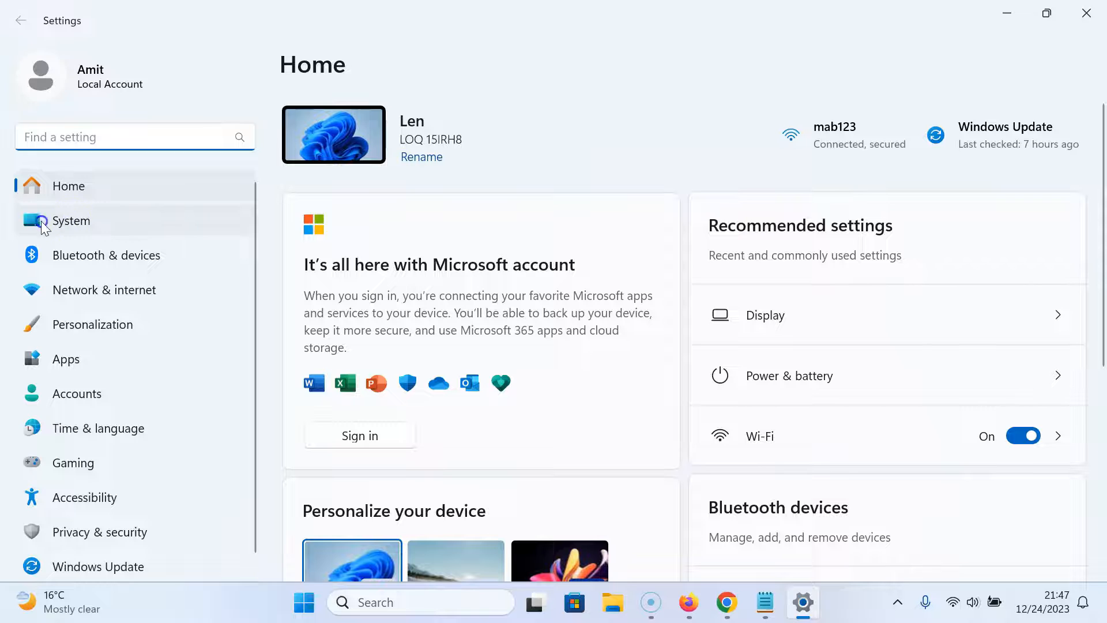
# Step: Go to the System page and scroll down to the About entry
pyautogui.click(70, 221)
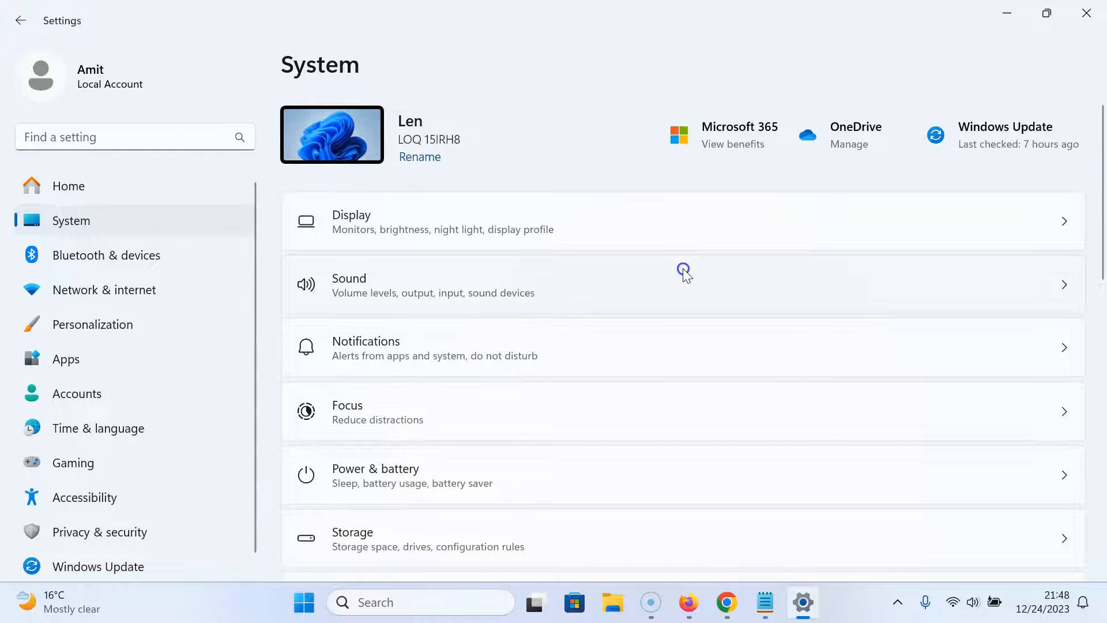
pyautogui.scroll(-3)
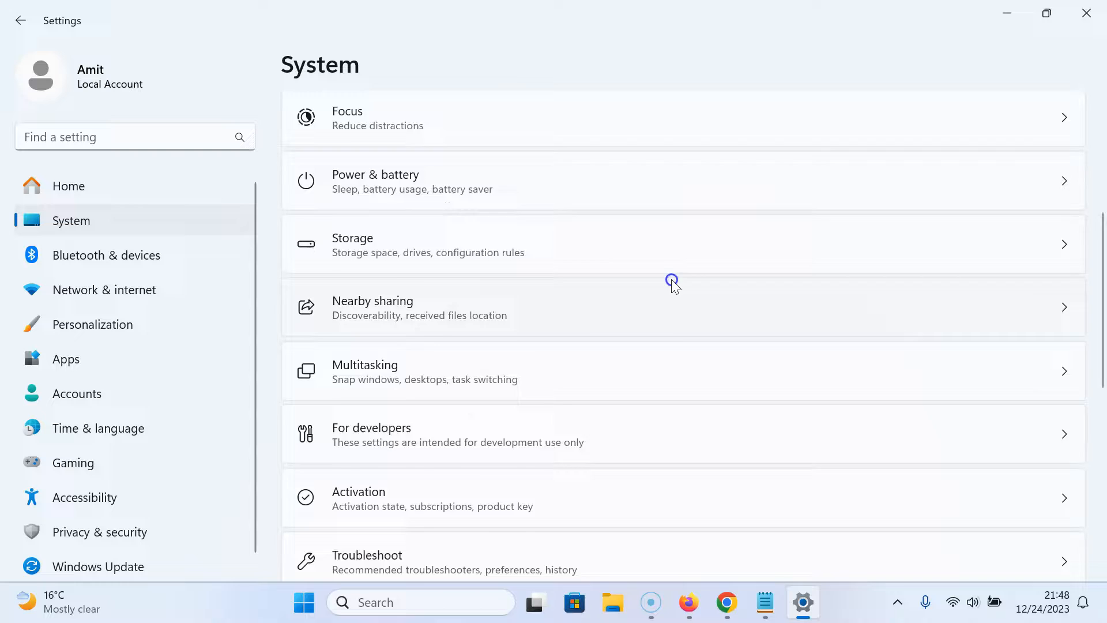
pyautogui.scroll(-3)
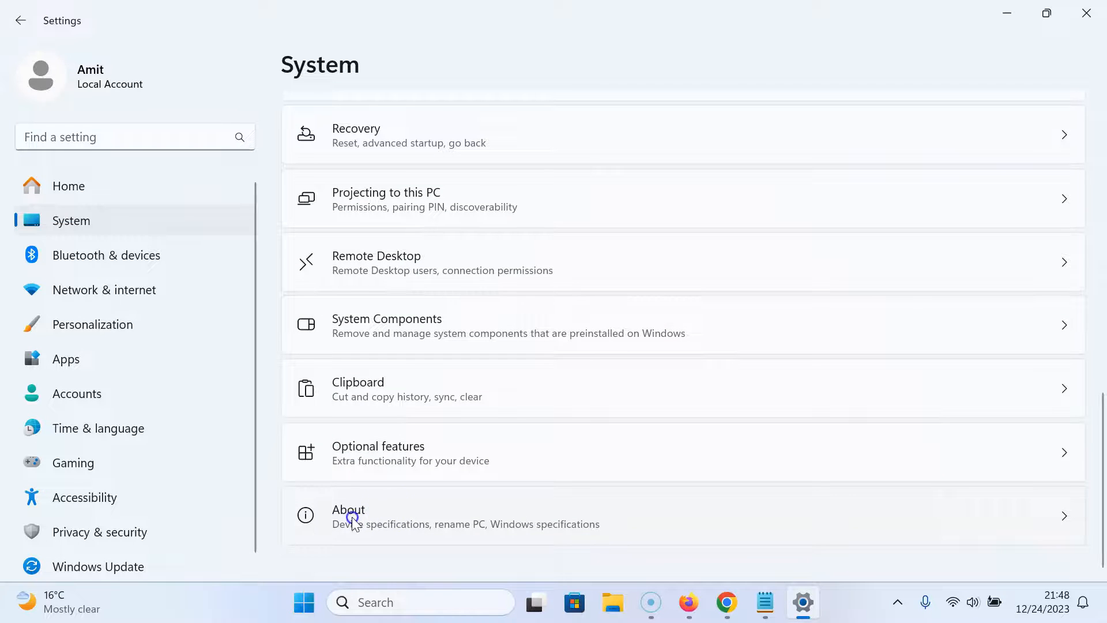
# Step: Open System > About to view the device and Windows specifications
pyautogui.click(348, 516)
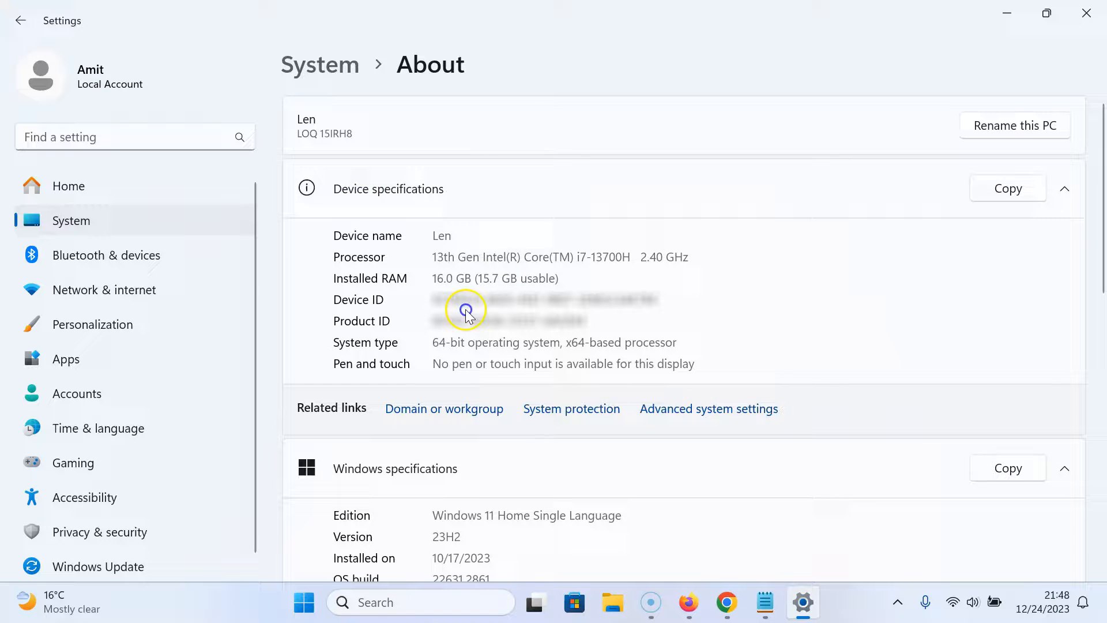
pyautogui.moveTo(394, 309)
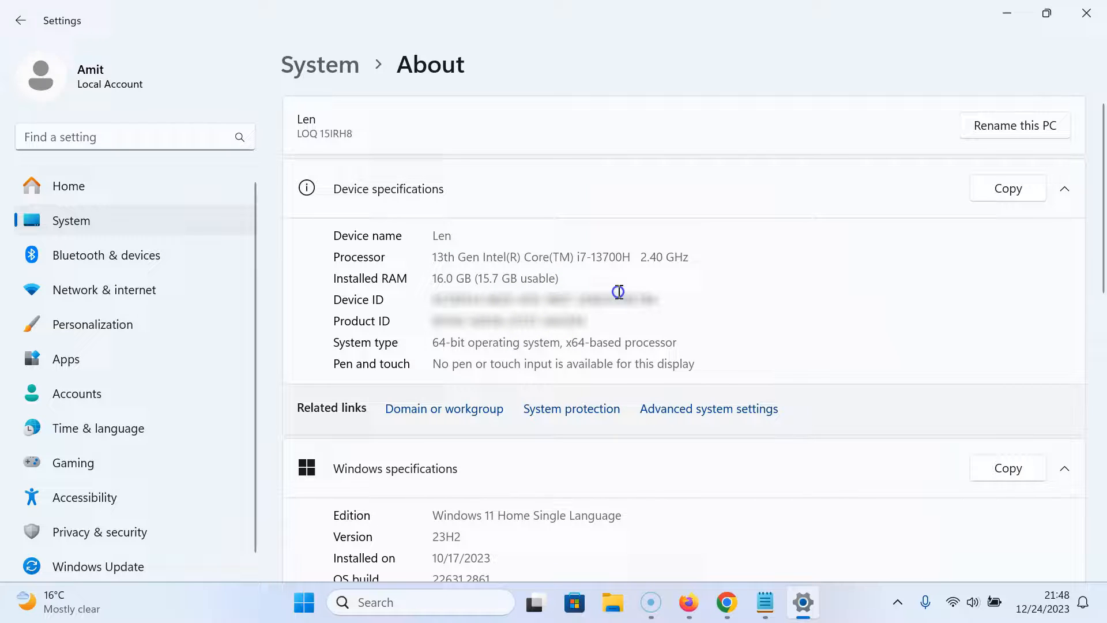
pyautogui.moveTo(730, 230)
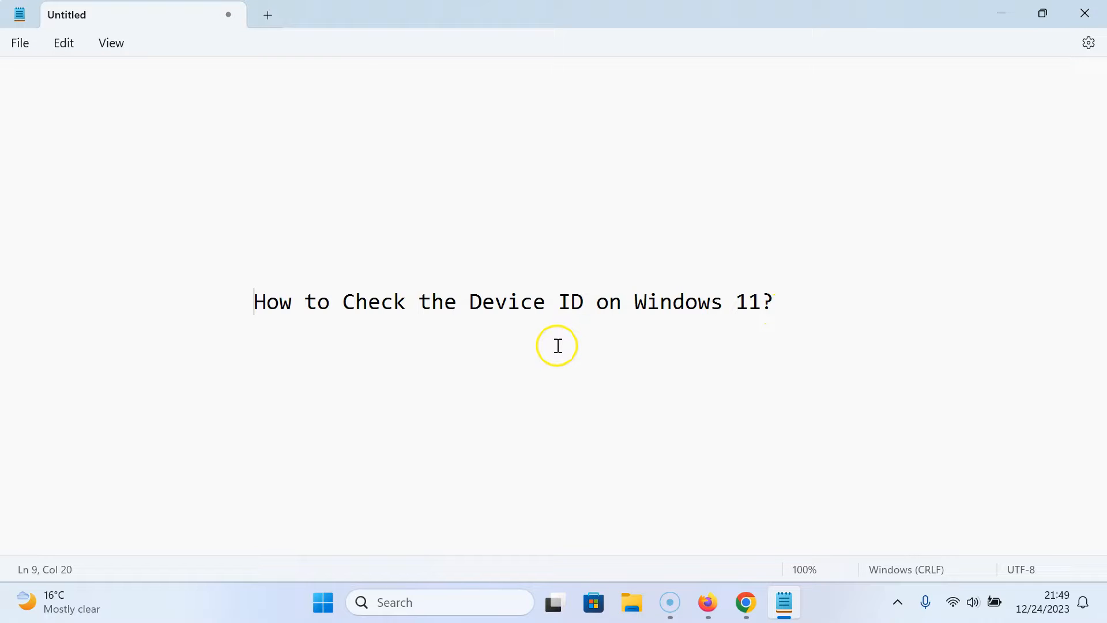
pyautogui.moveTo(557, 346)
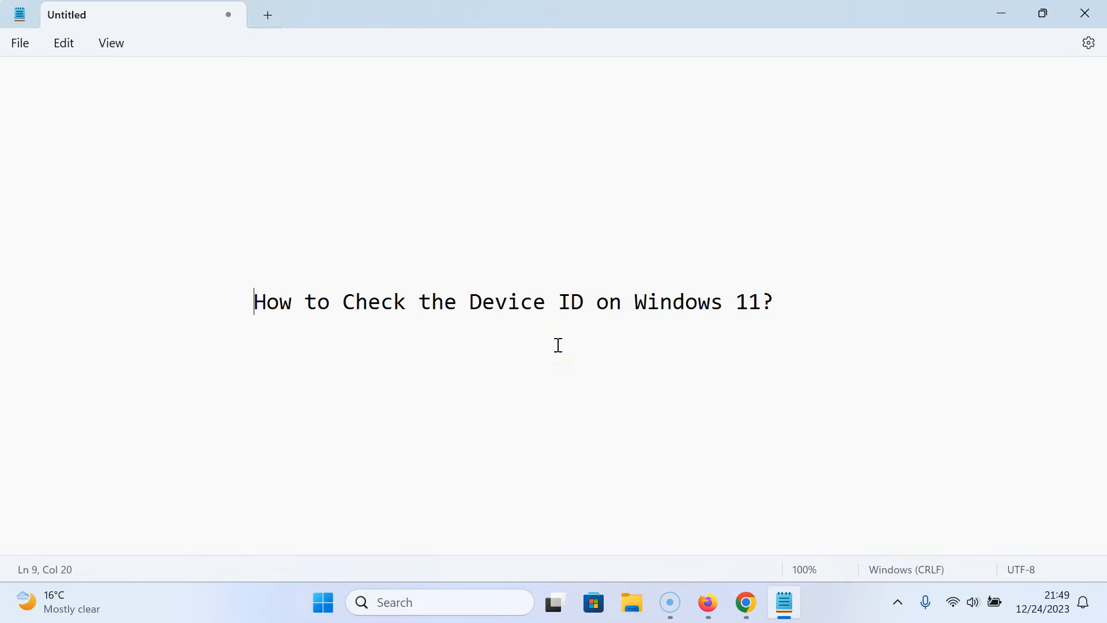